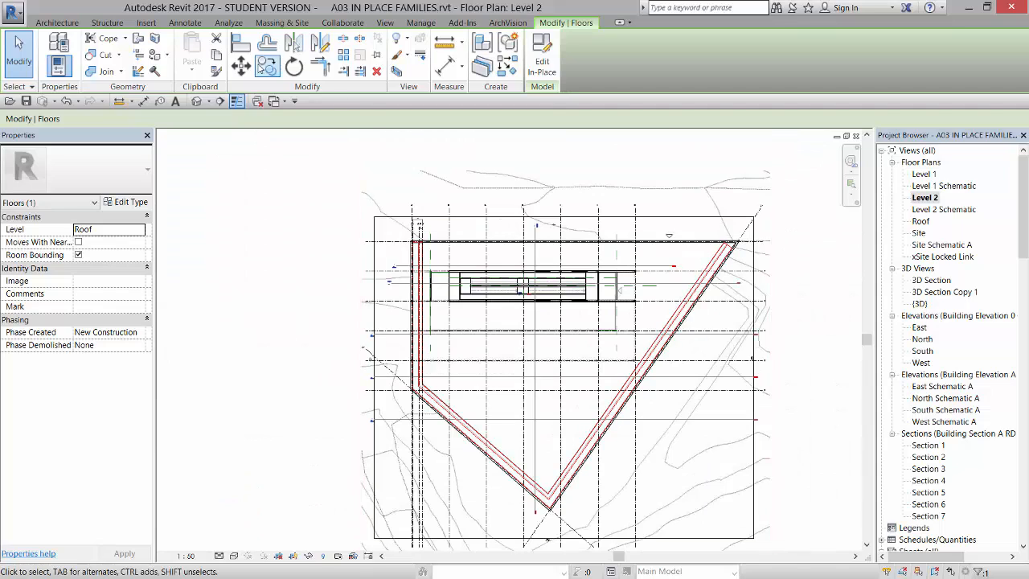
# Step: Open the in-place seat floor family for in-place editing to reveal its sweep
pyautogui.doubleClick(920, 303)
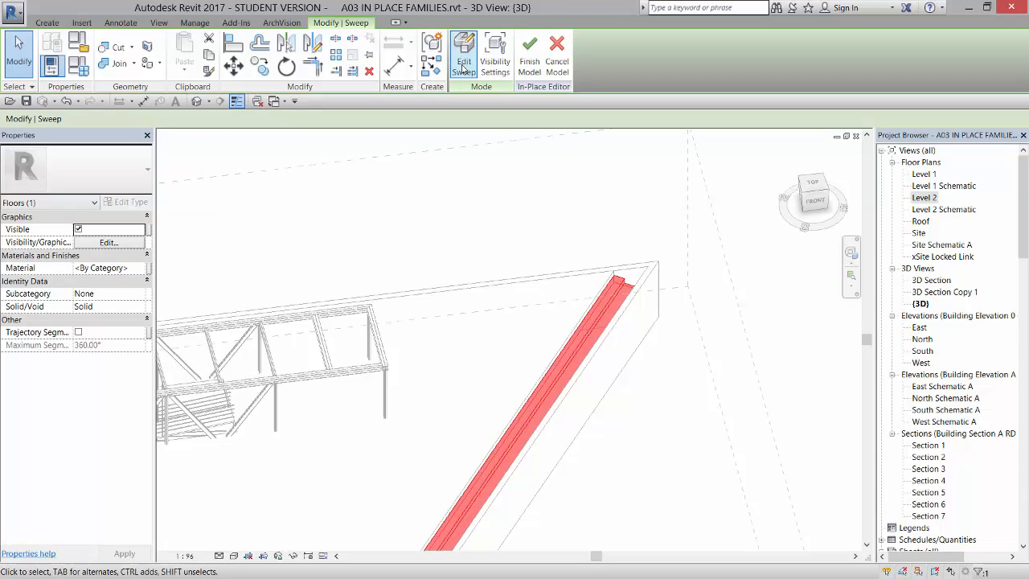
# Step: Edit the seat sweep path so its end extends past the wall line on Level 2
pyautogui.click(463, 52)
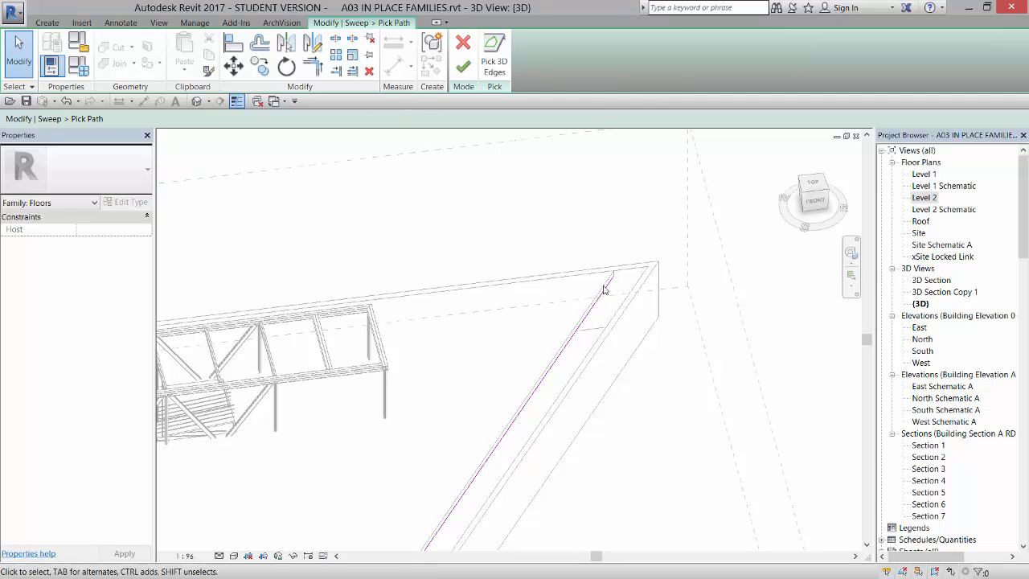
pyautogui.moveTo(606, 291)
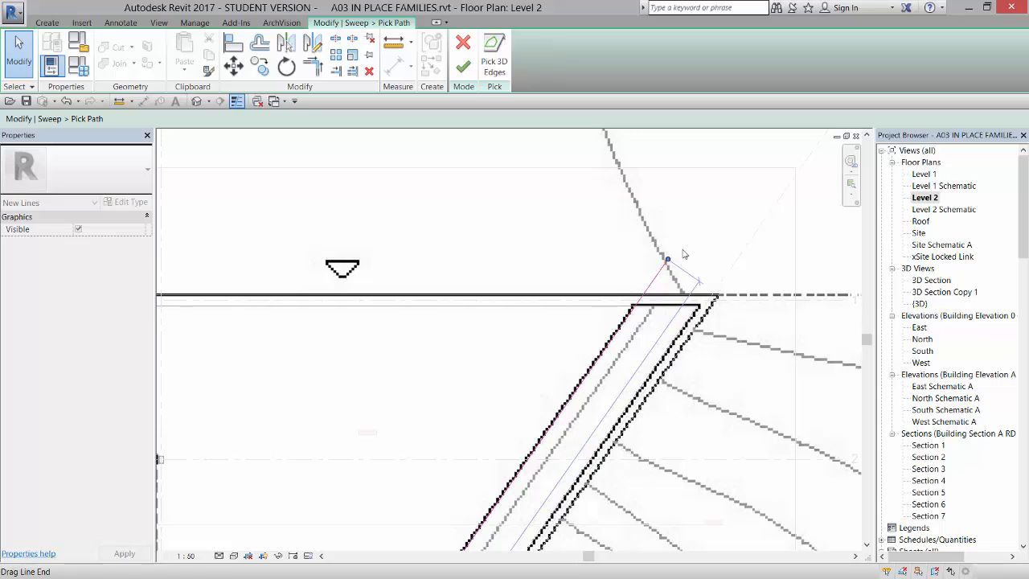
pyautogui.click(493, 61)
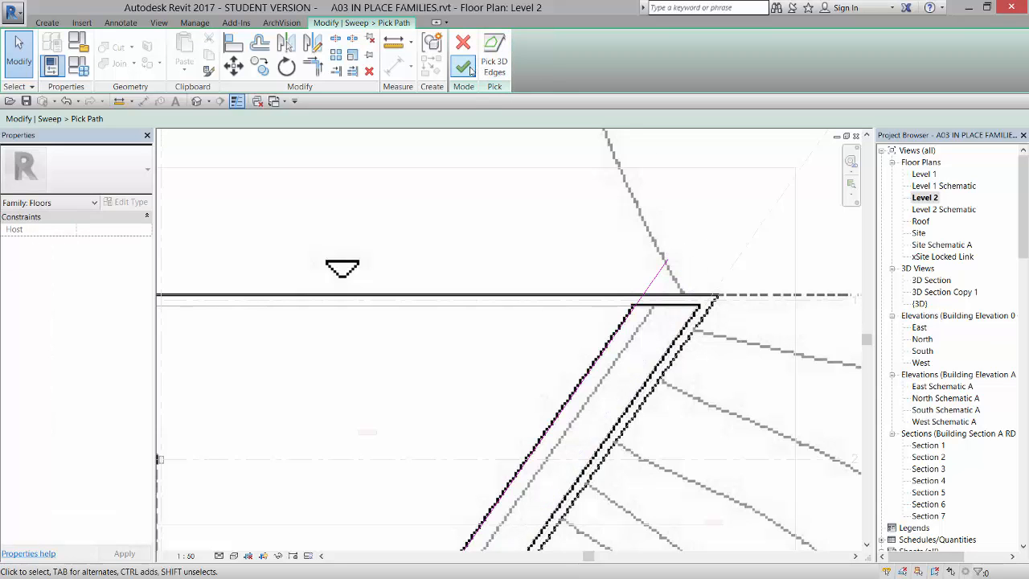
pyautogui.click(463, 66)
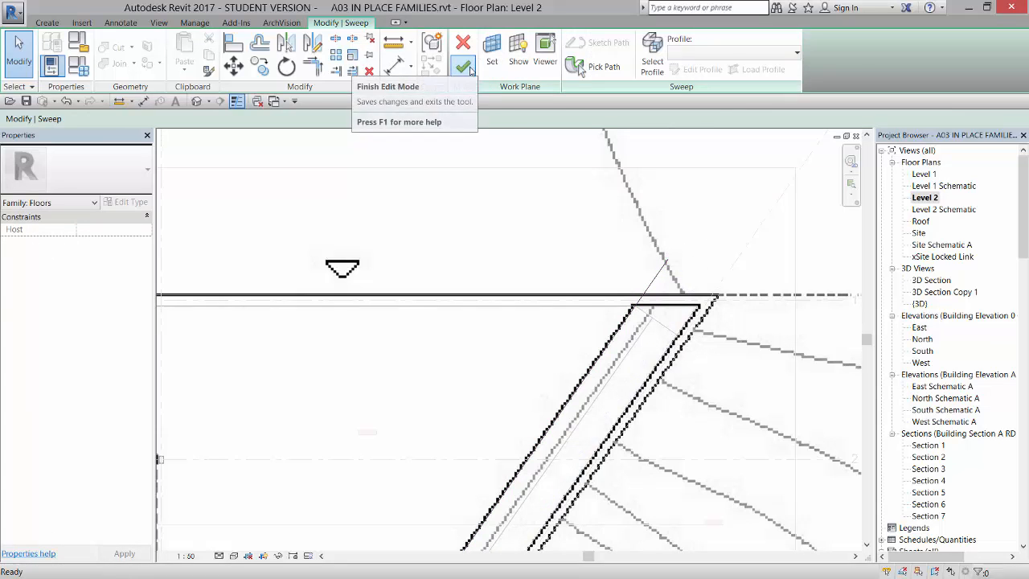
# Step: Finish the sweep edit and orbit the 3D view to inspect the protruding seat end
pyautogui.click(463, 67)
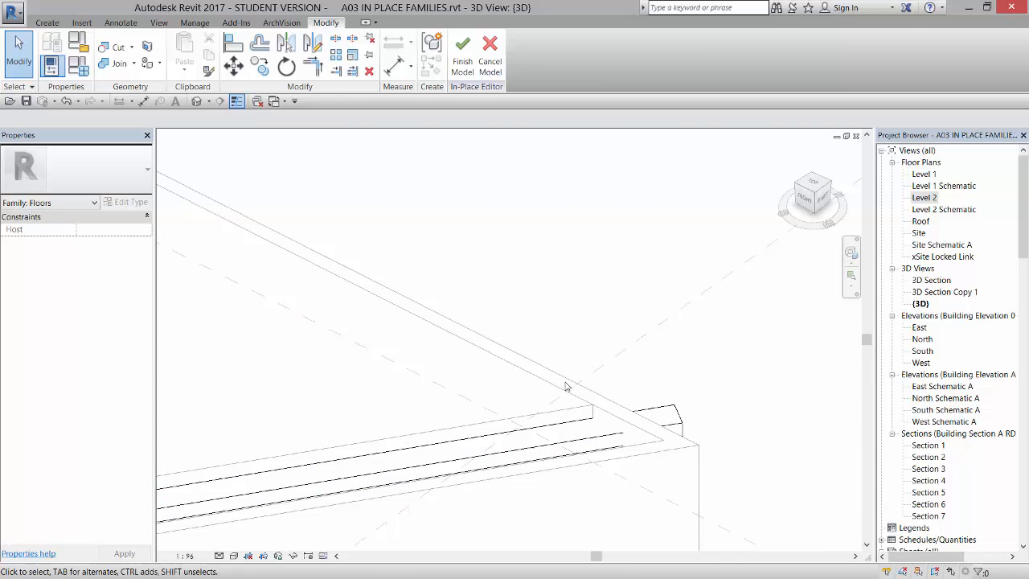
pyautogui.moveTo(626, 412)
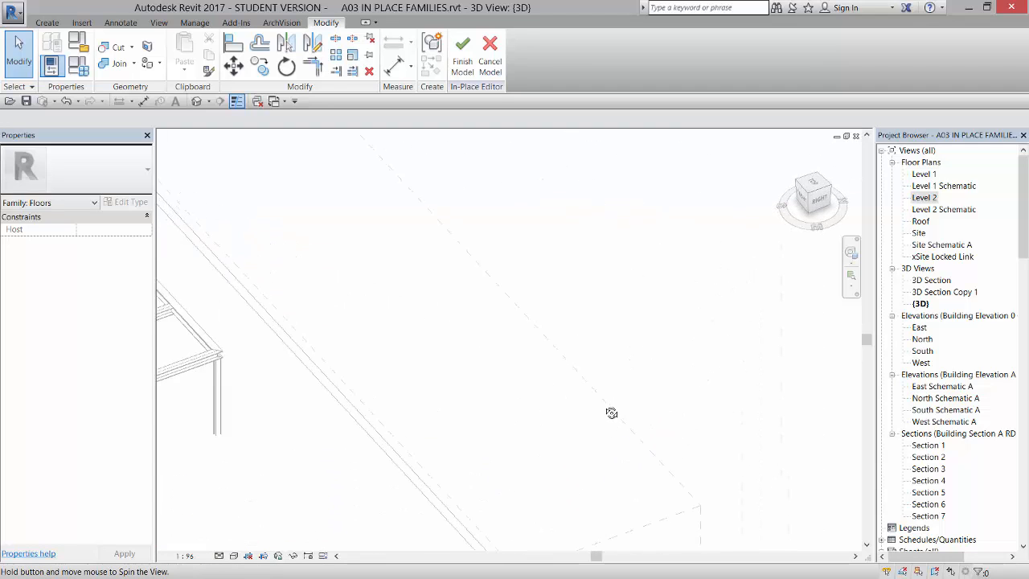
pyautogui.moveTo(611, 412); pyautogui.dragTo(599, 370)
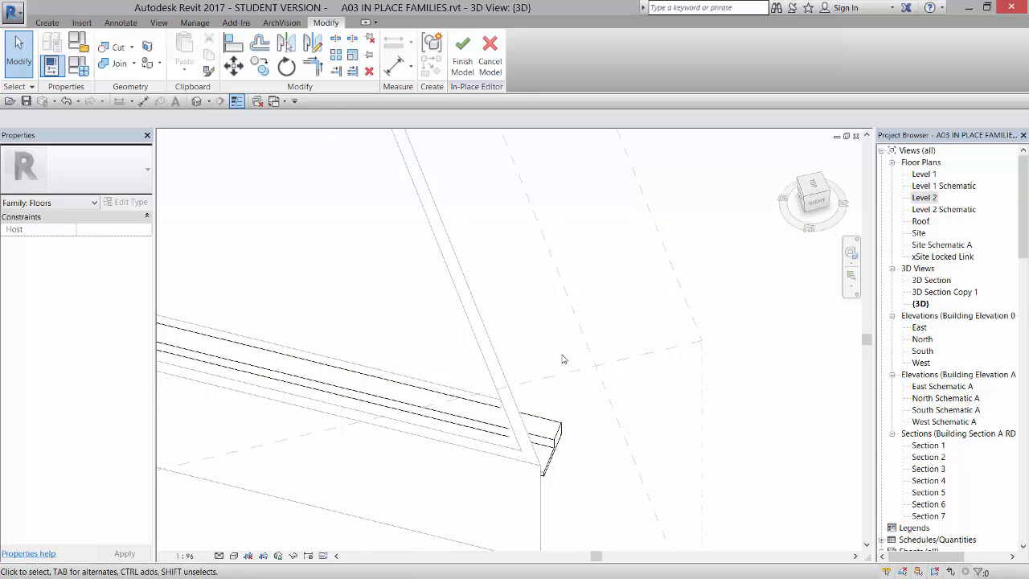
pyautogui.moveTo(541, 347)
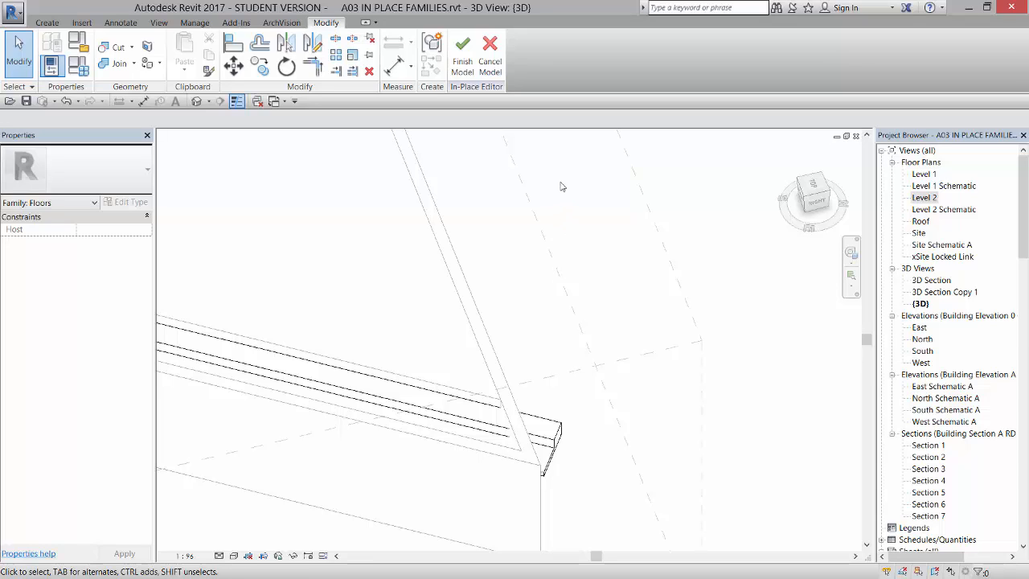
pyautogui.moveTo(694, 273)
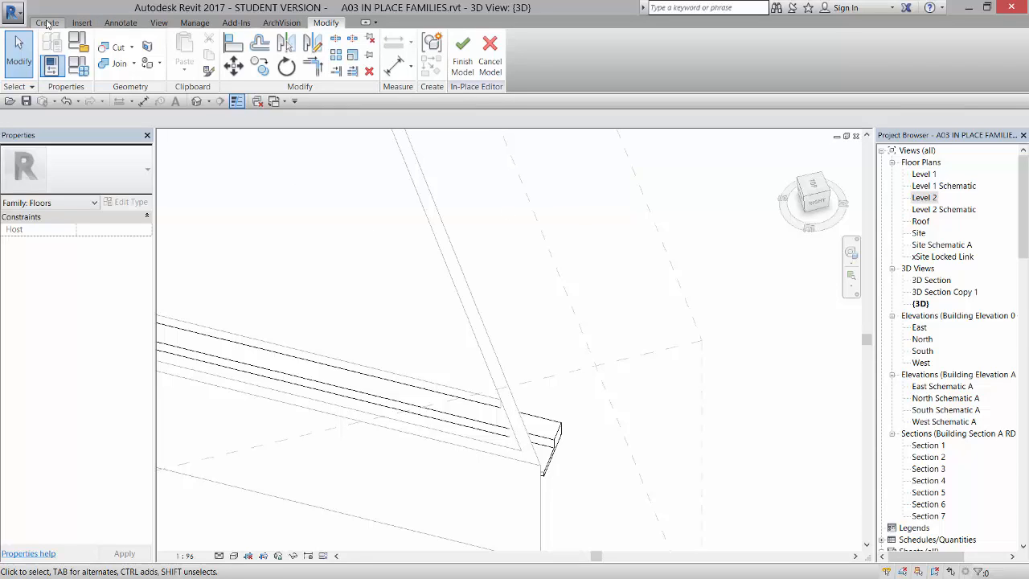
# Step: Go to the Level 2 floor plan and discard the started extrusion sketch
pyautogui.click(46, 22)
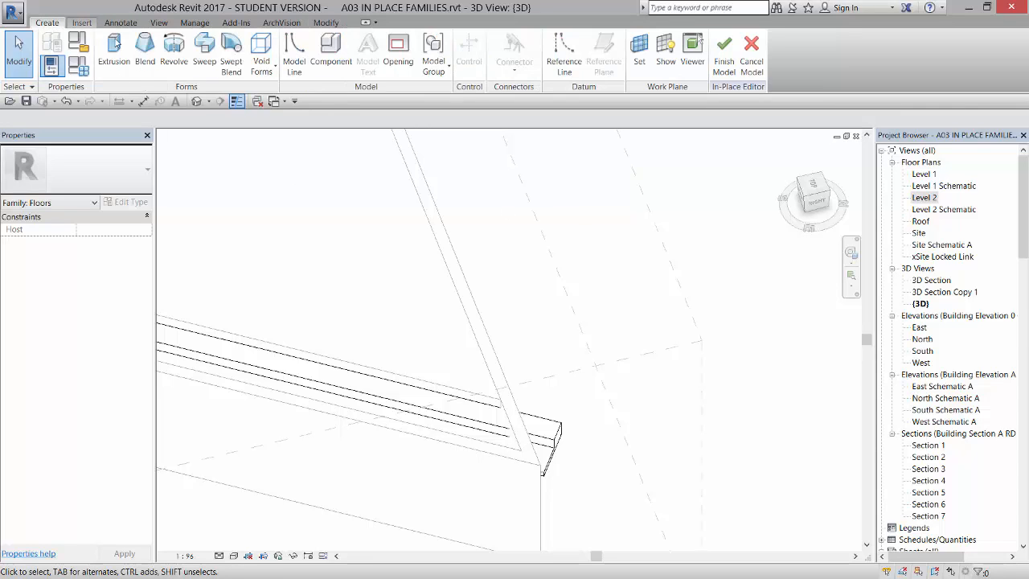
pyautogui.moveTo(937, 198)
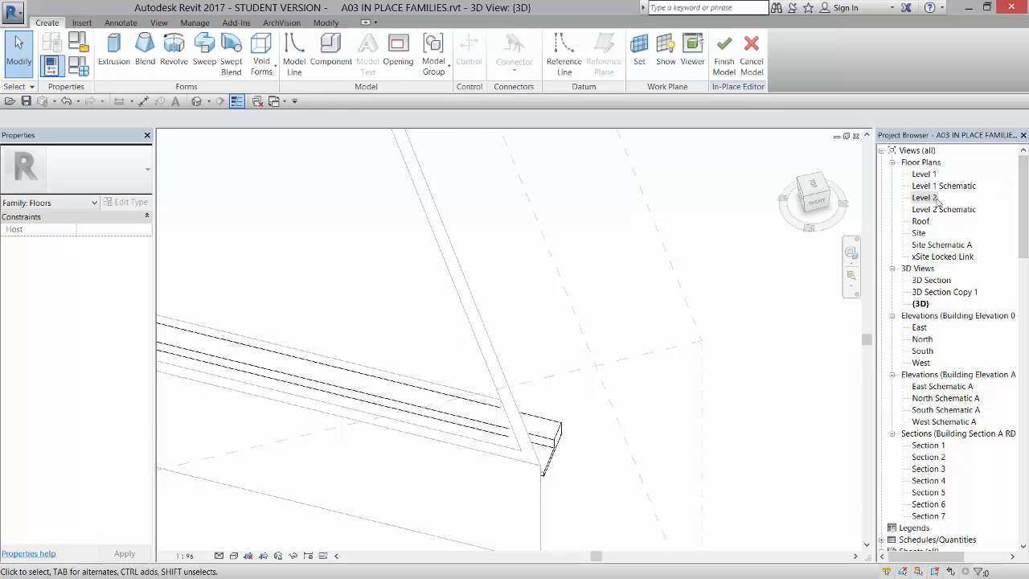
pyautogui.doubleClick(924, 197)
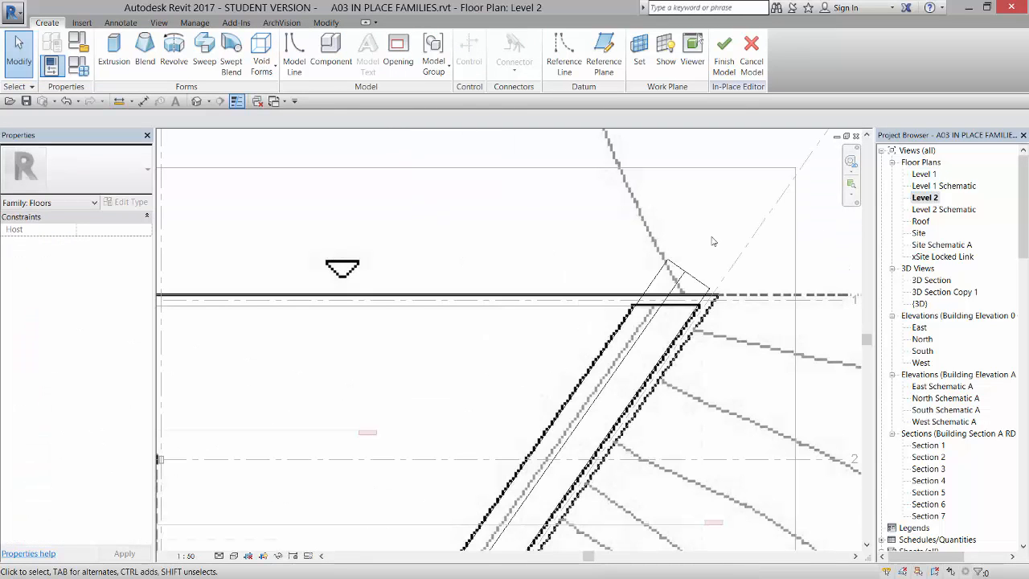
pyautogui.moveTo(113, 44)
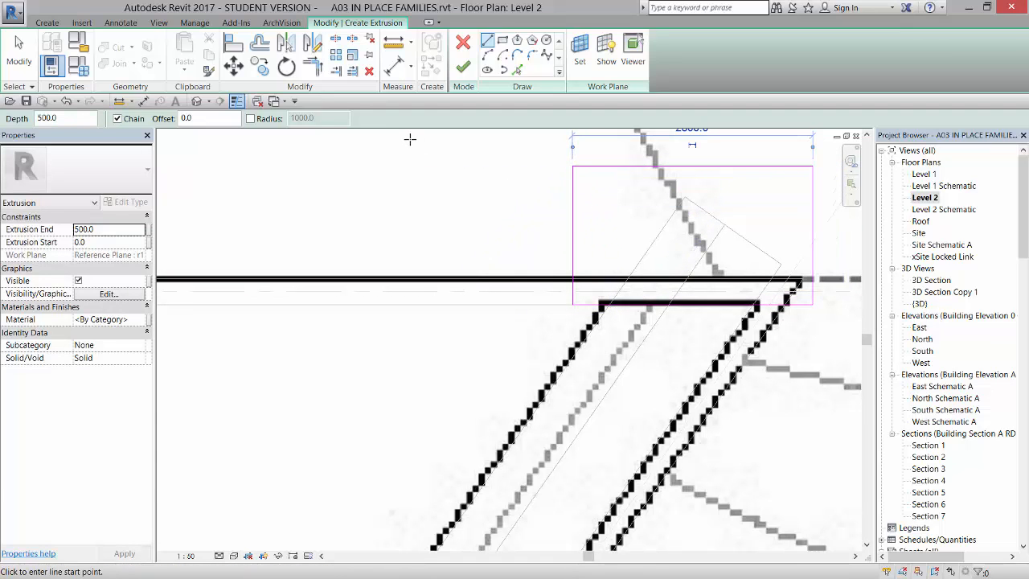
pyautogui.moveTo(362, 190)
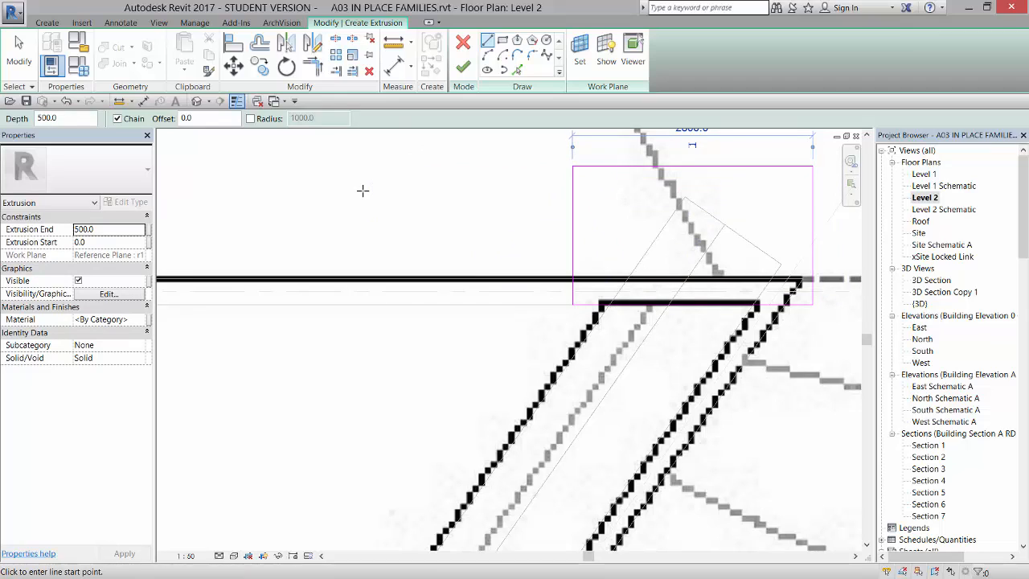
pyautogui.moveTo(346, 192)
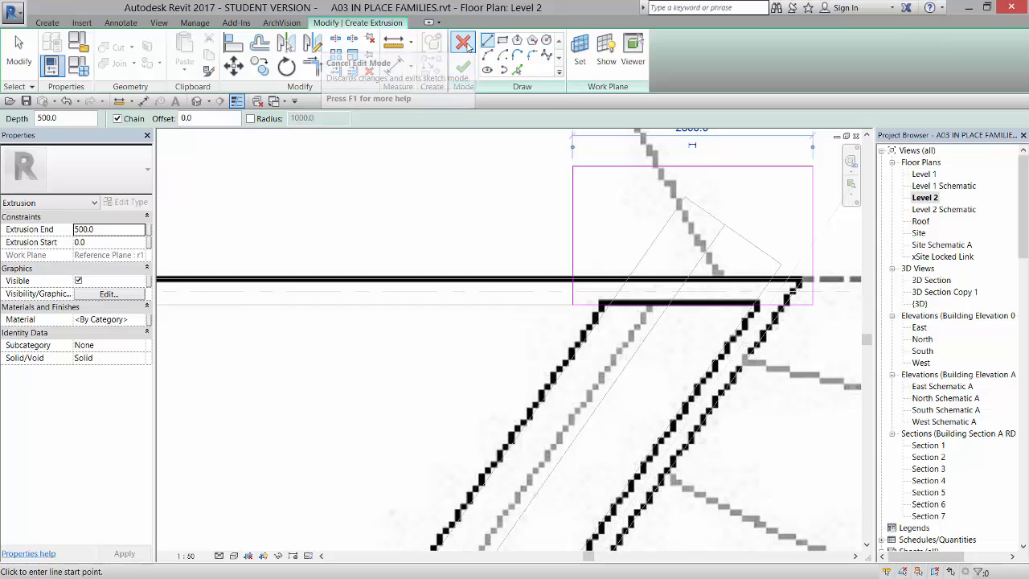
pyautogui.click(463, 42)
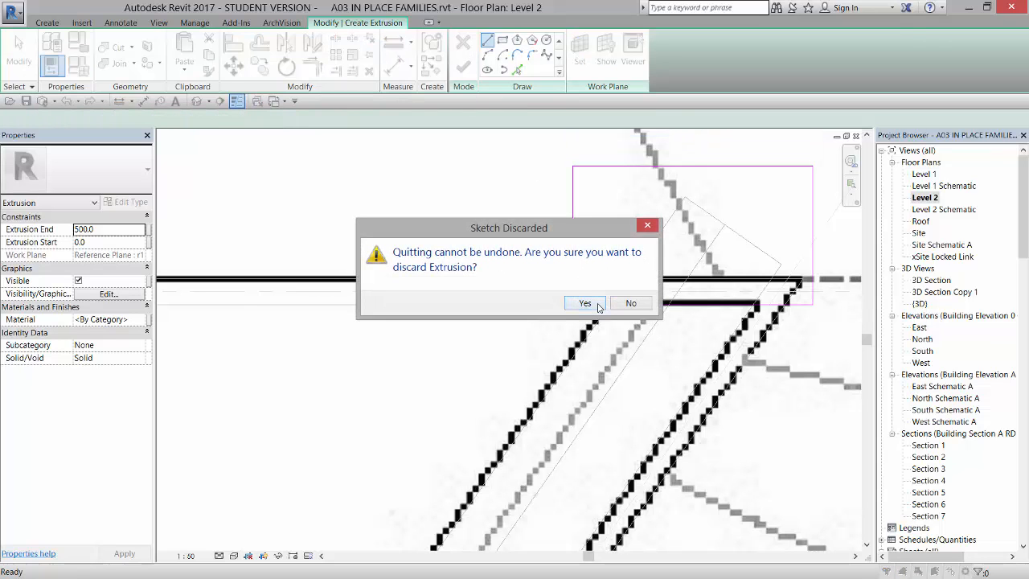
pyautogui.click(585, 303)
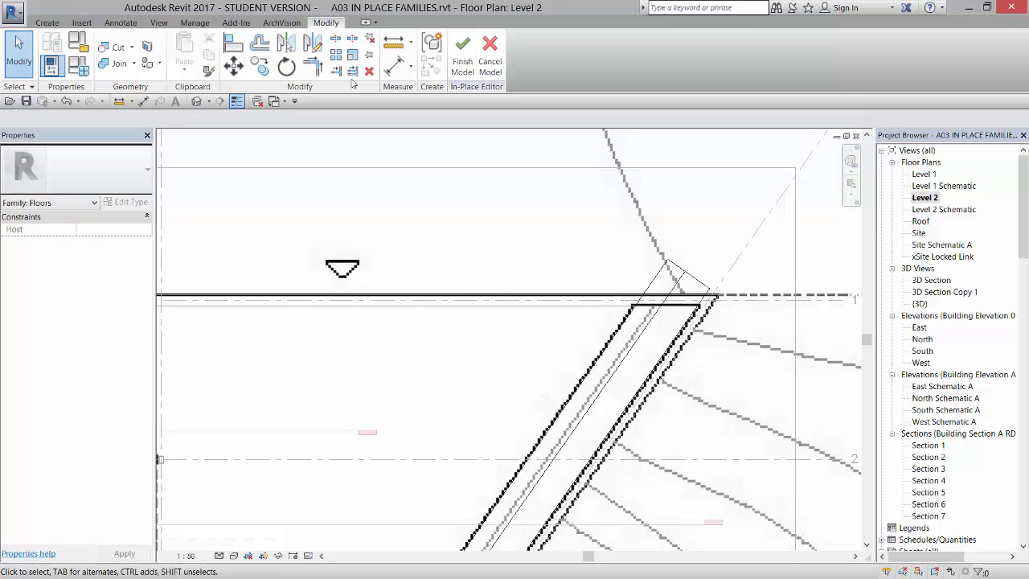
# Step: Keep Reference Plane : r1 as the work plane and start a new extrusion
pyautogui.click(47, 21)
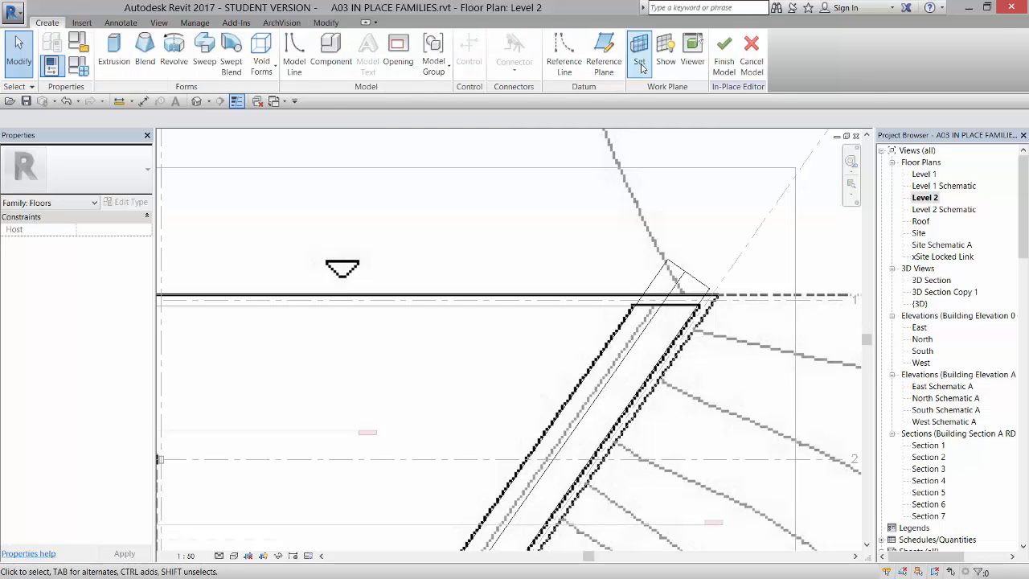
pyautogui.click(639, 52)
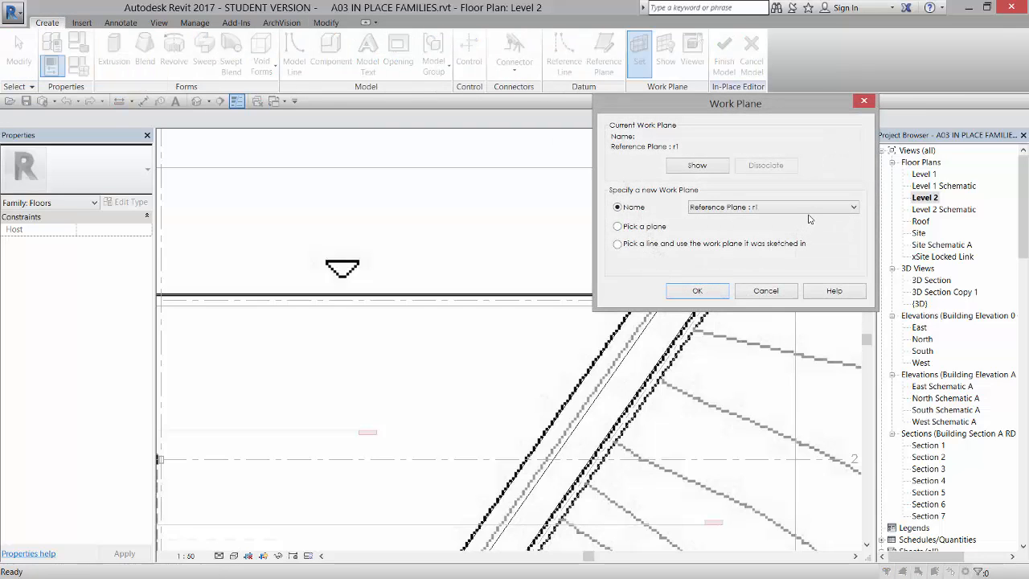
pyautogui.click(852, 206)
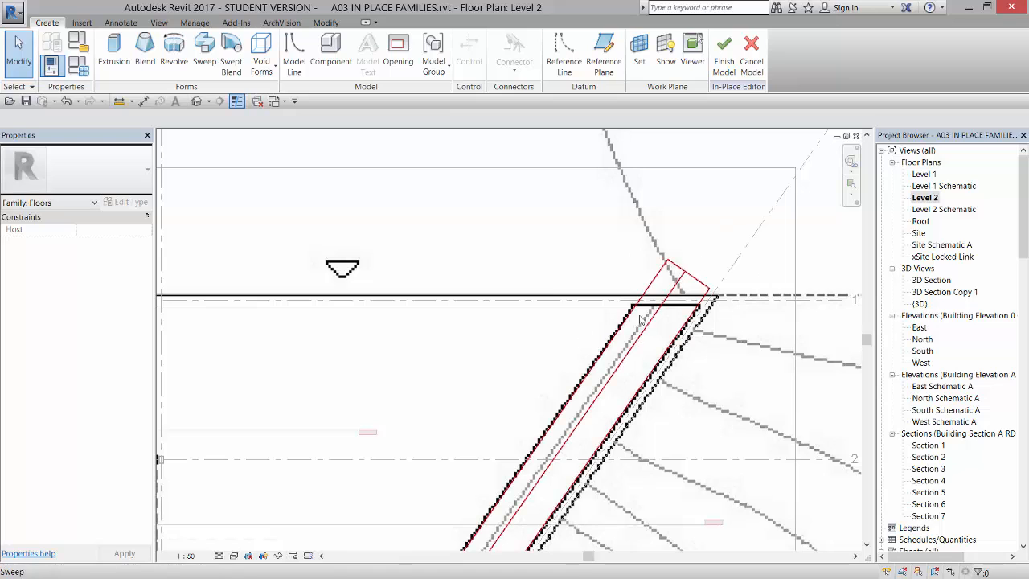
pyautogui.click(114, 52)
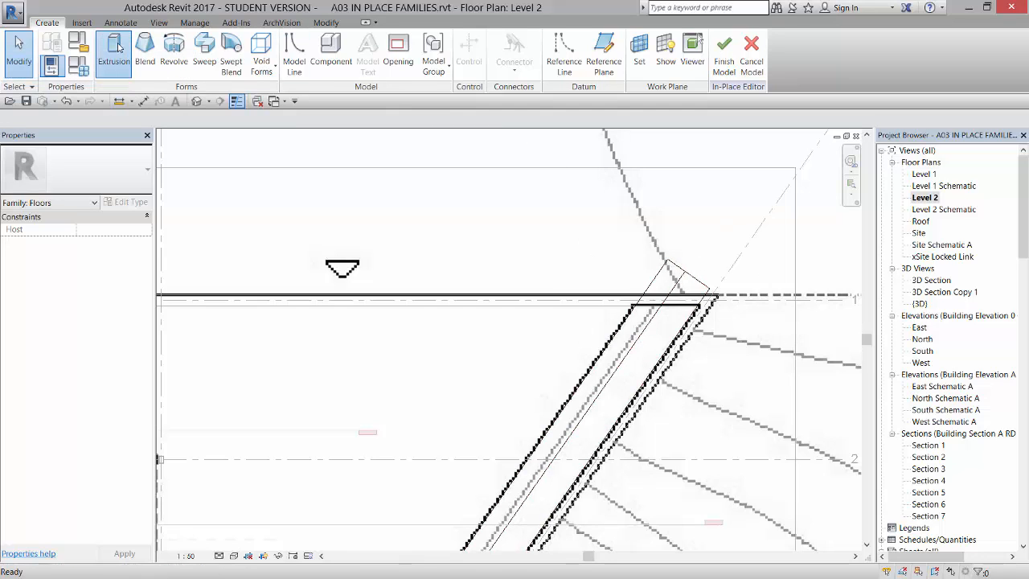
# Step: Sketch a rectangle around the wall corner, extrusion starting at -1000 and ending at 500
pyautogui.click(113, 52)
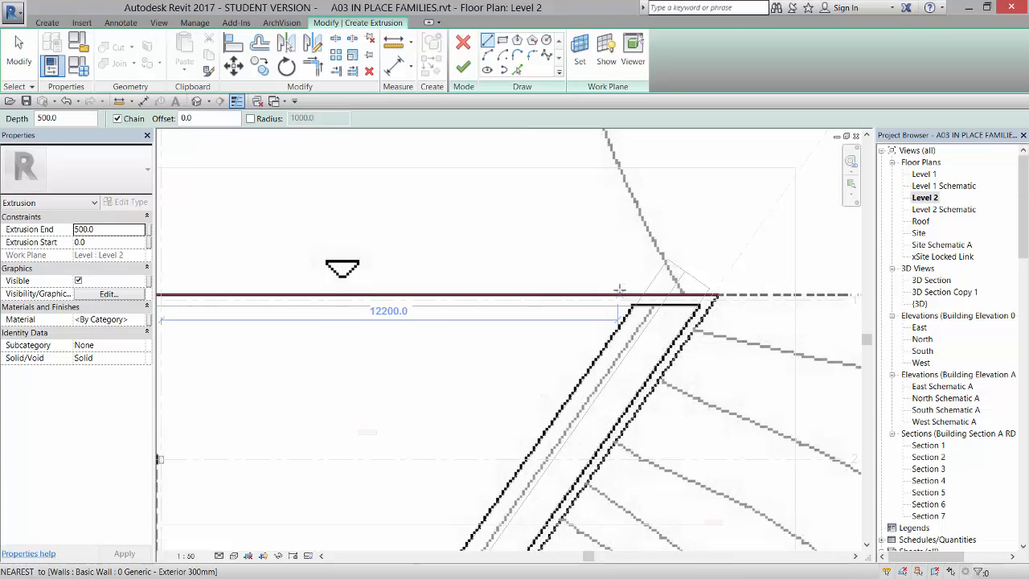
pyautogui.click(620, 293)
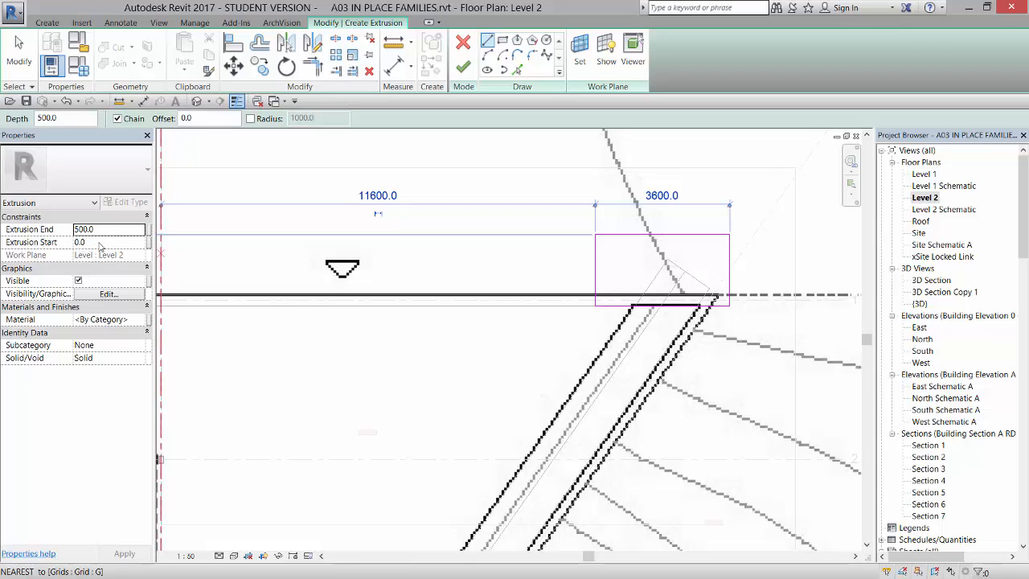
pyautogui.moveTo(115, 250)
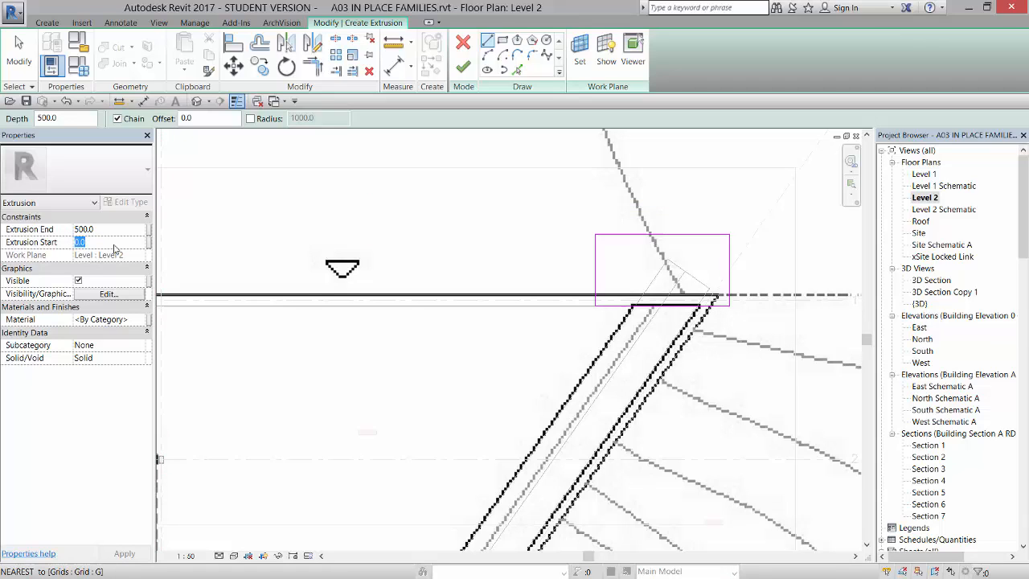
pyautogui.write('-100')
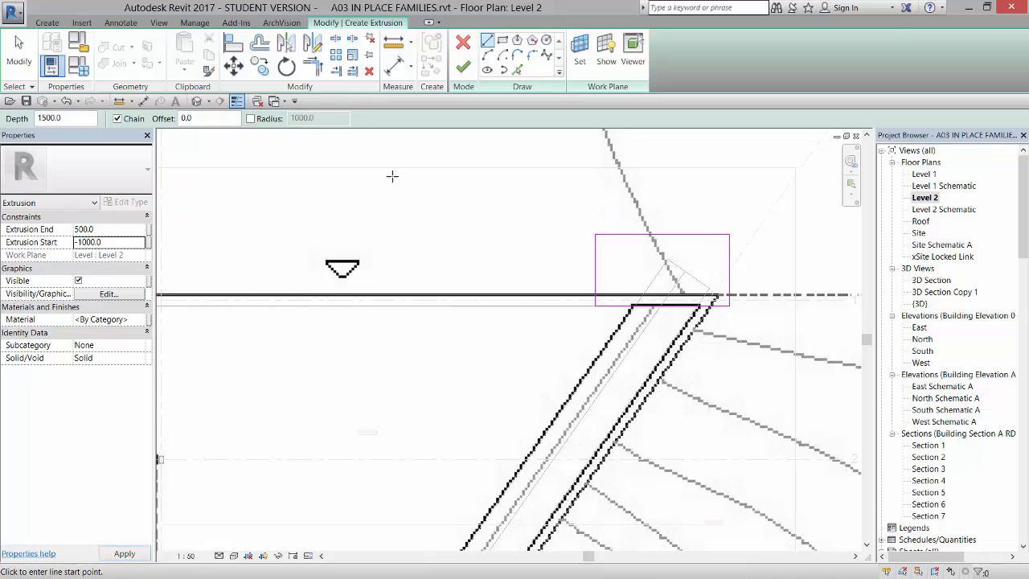
pyautogui.moveTo(462, 67)
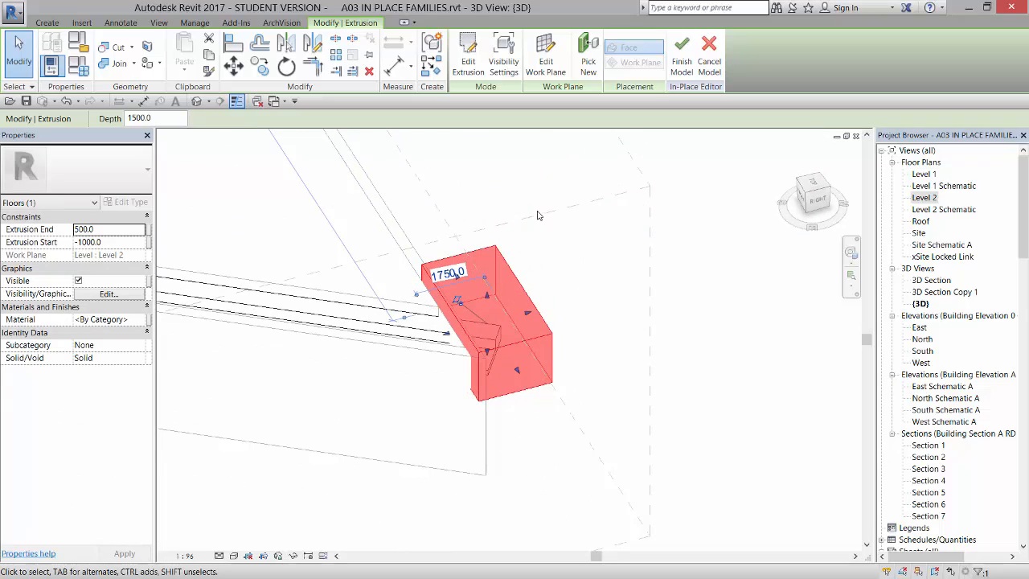
pyautogui.moveTo(726, 316)
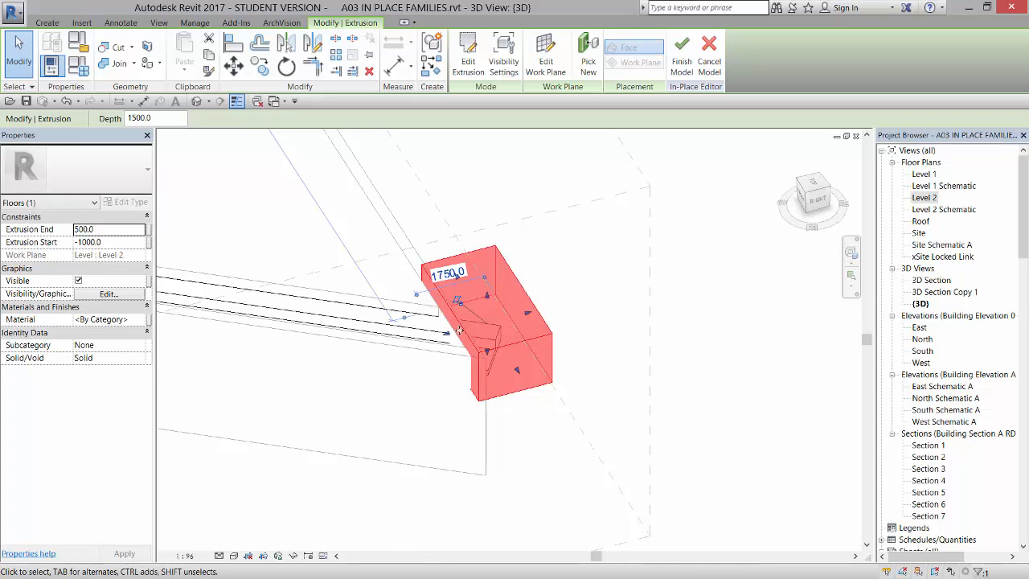
pyautogui.moveTo(673, 324)
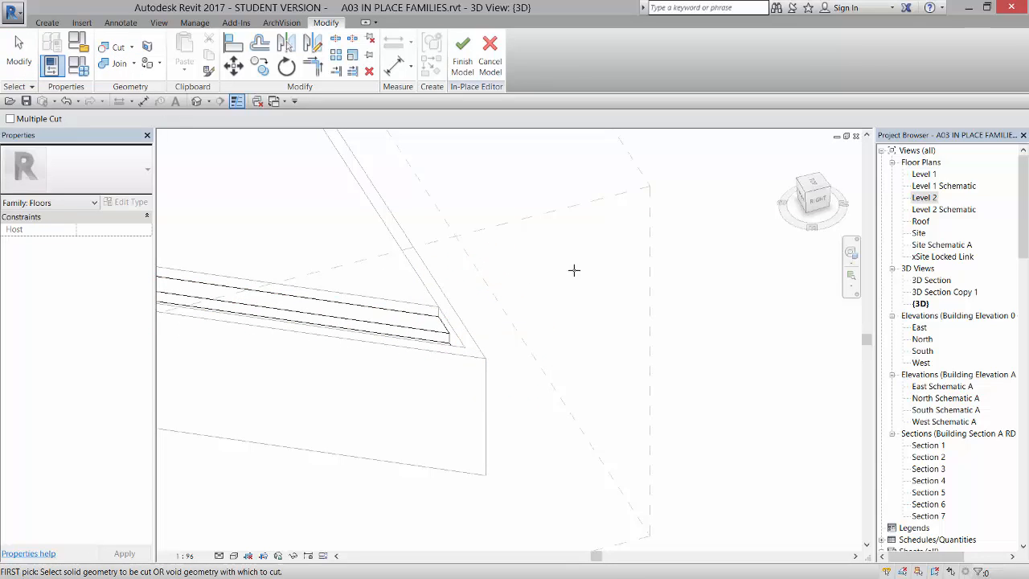
pyautogui.moveTo(28, 50)
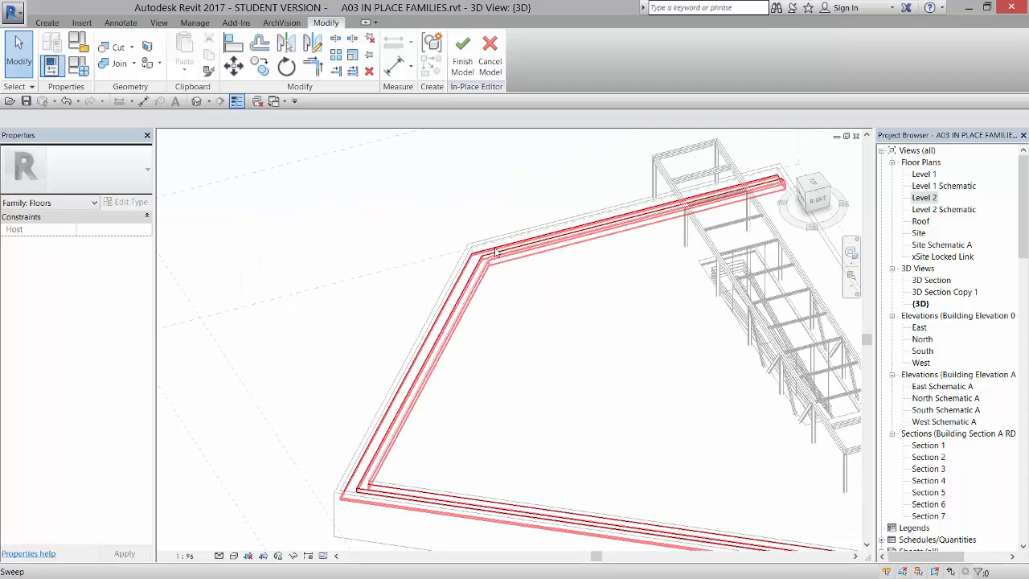
# Step: Link the seat sweep's Material to a new type parameter named 'Seat Material'
pyautogui.click(495, 251)
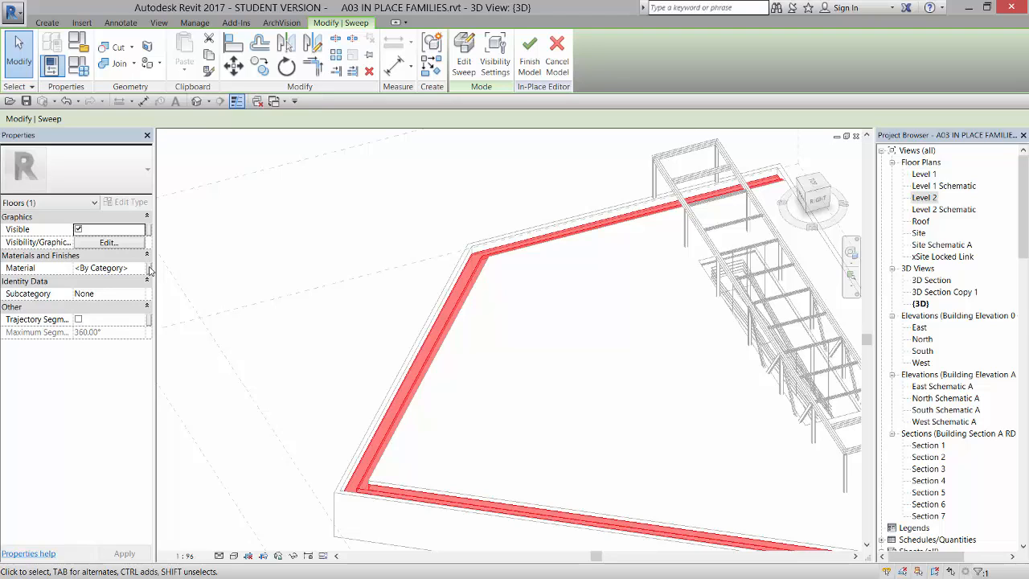
pyautogui.moveTo(152, 273)
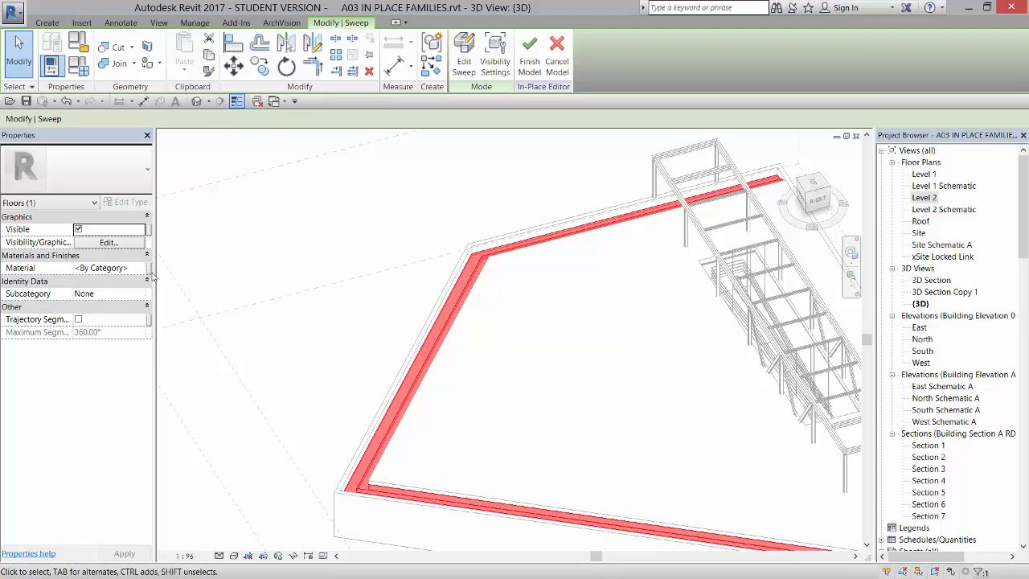
pyautogui.moveTo(389, 308)
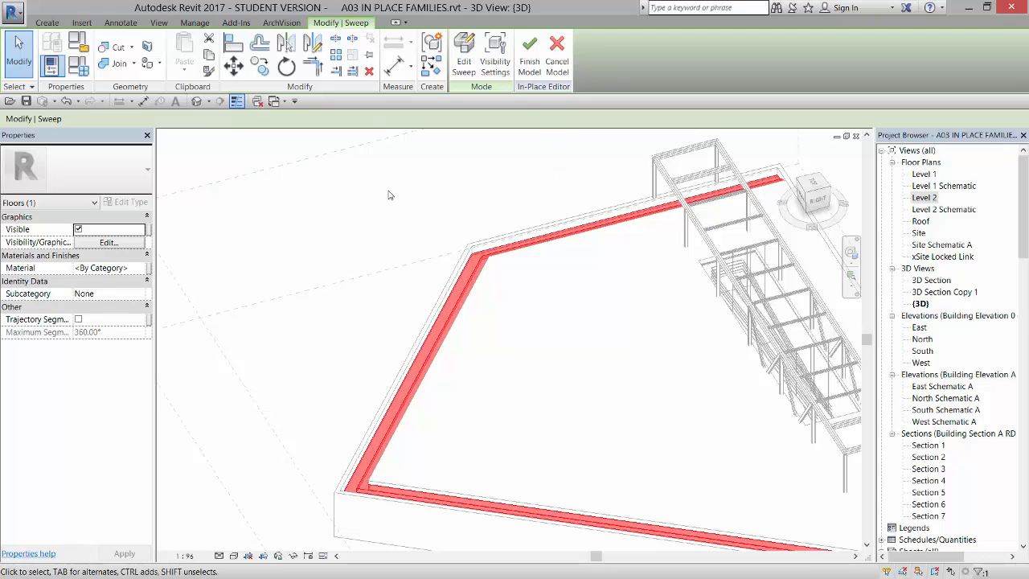
pyautogui.moveTo(151, 272)
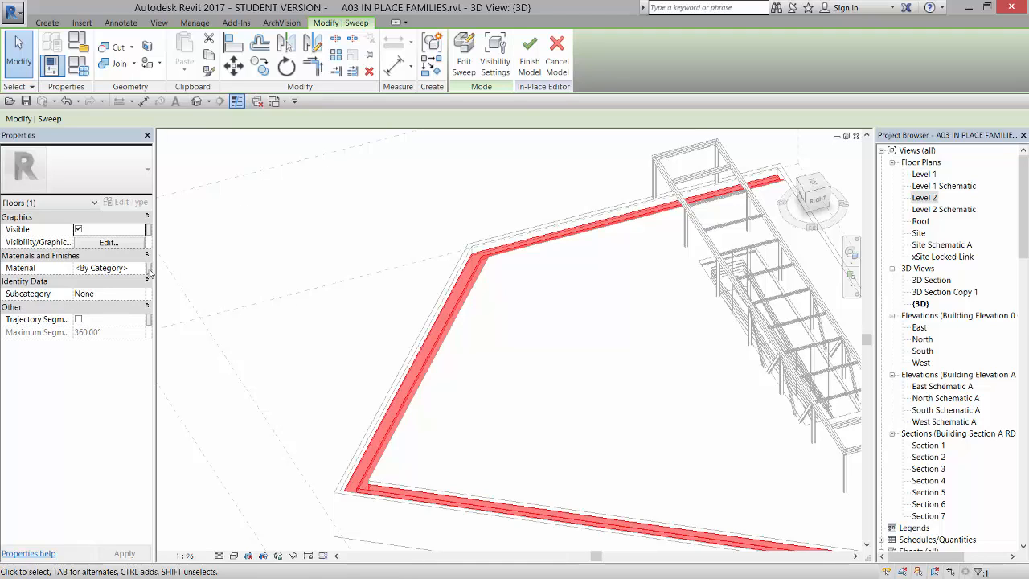
pyautogui.moveTo(632, 276)
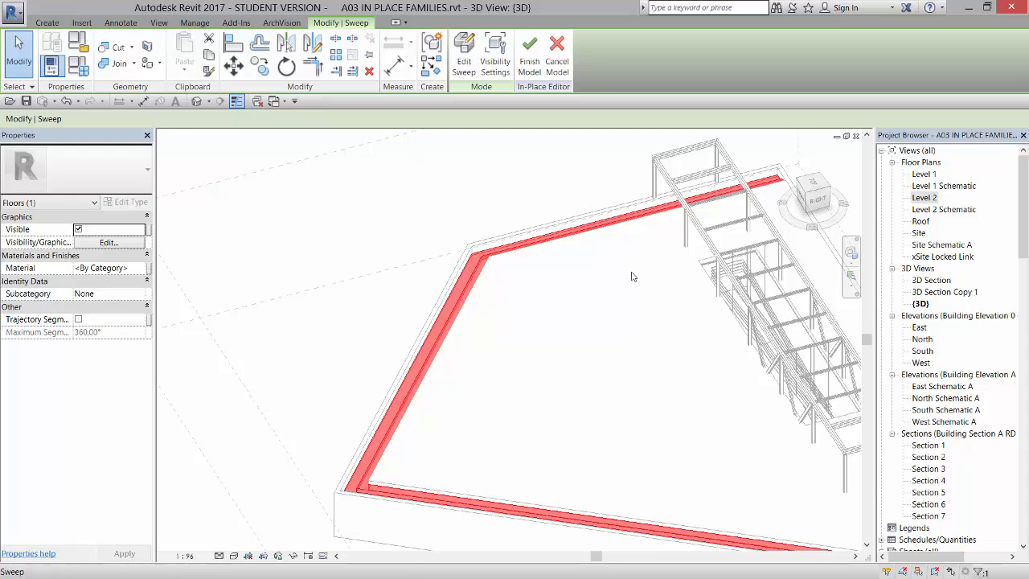
pyautogui.moveTo(150, 271)
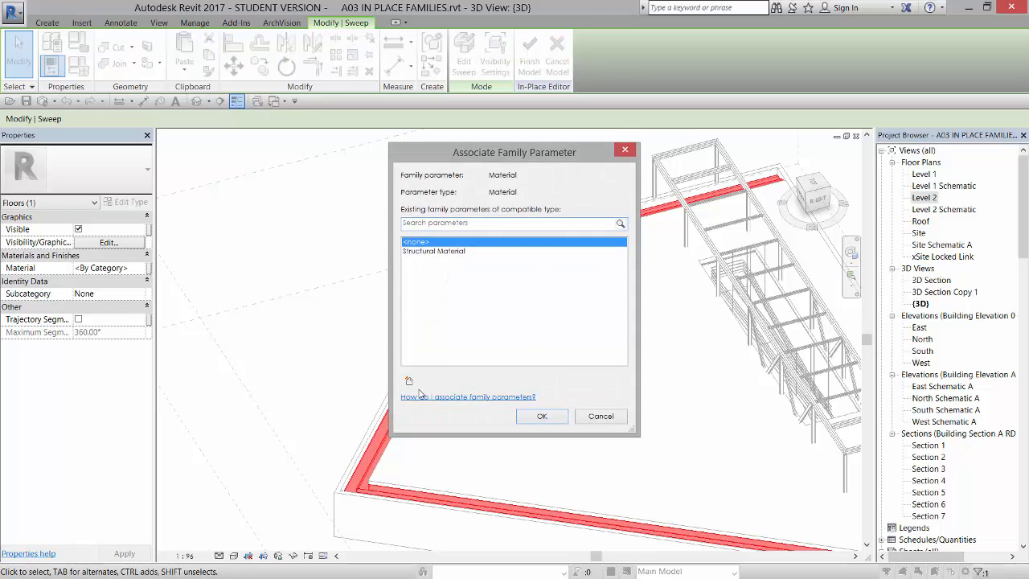
pyautogui.click(409, 381)
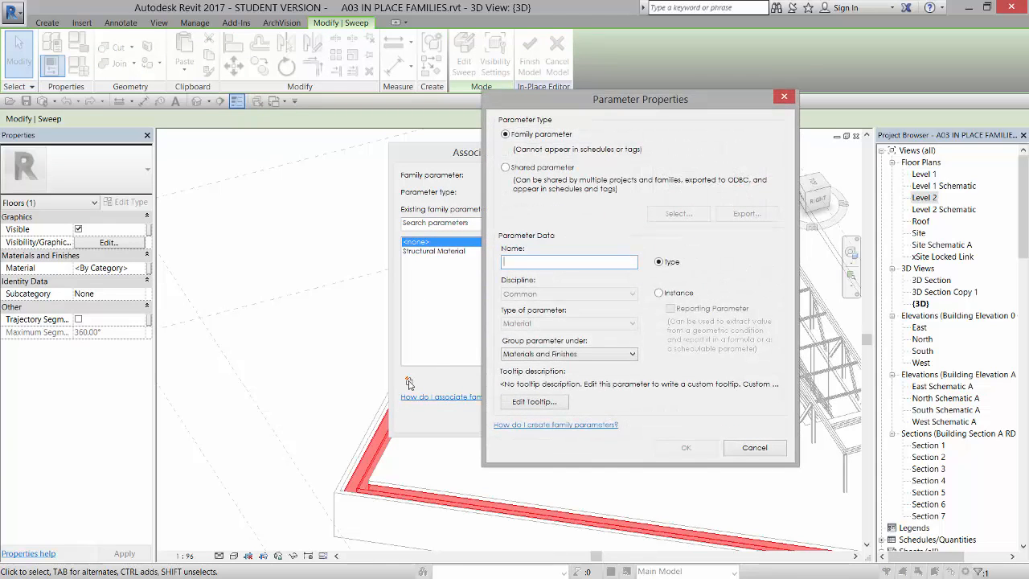
pyautogui.write('Seat Material')
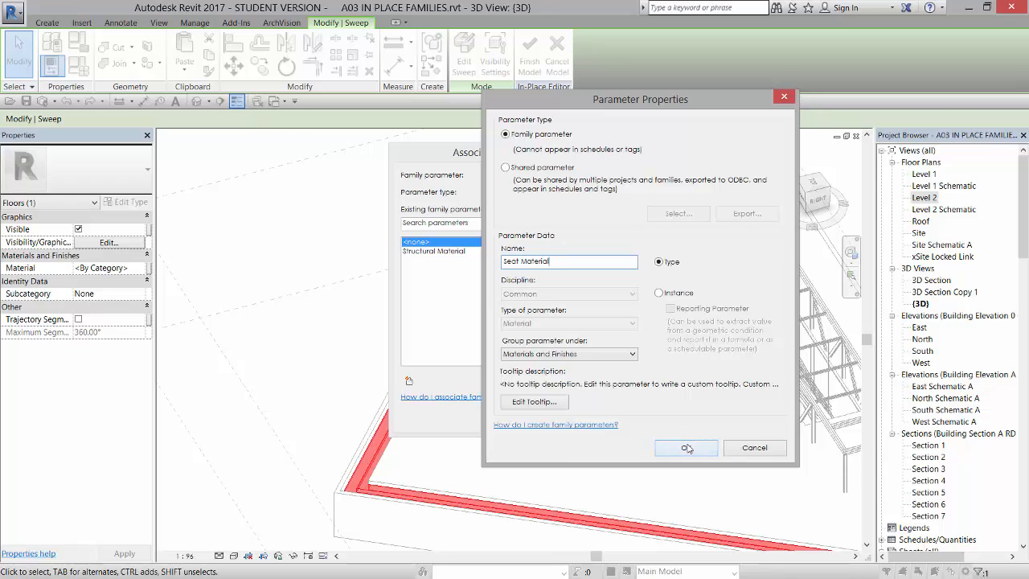
pyautogui.click(686, 448)
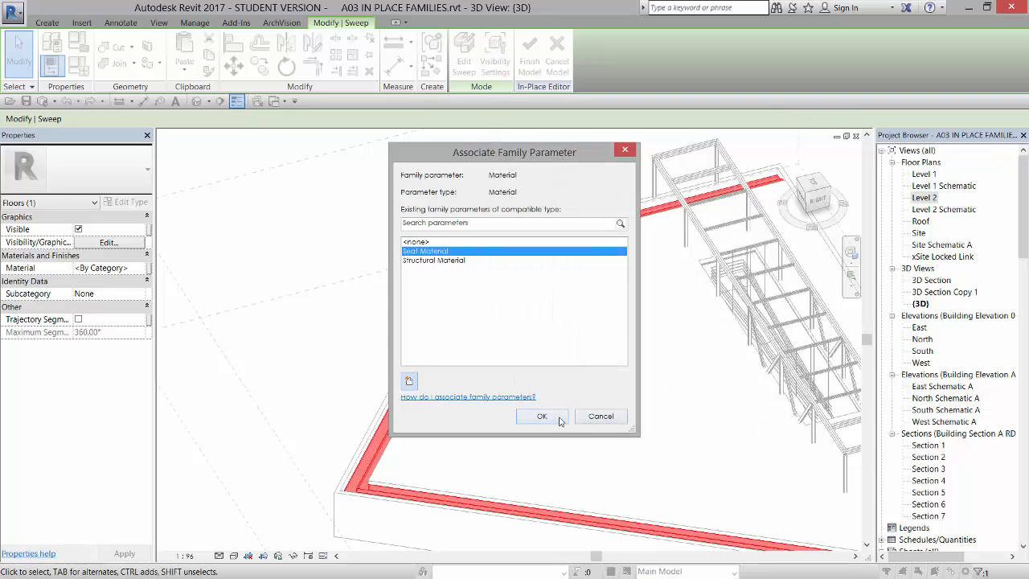
pyautogui.click(541, 416)
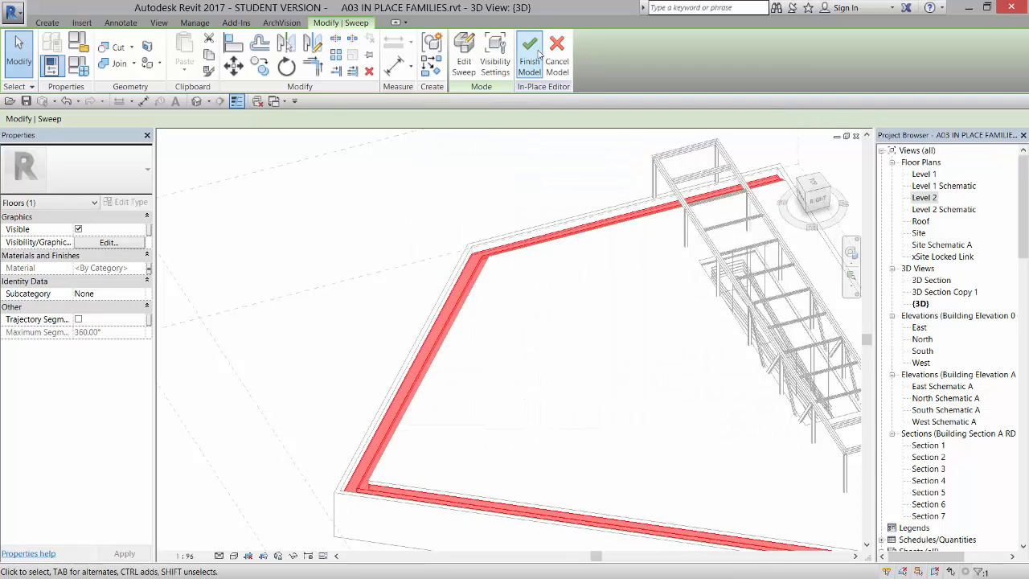
# Step: Finish the in-place model, confirm Seat Material in Type Properties, and reselect the seat
pyautogui.click(529, 57)
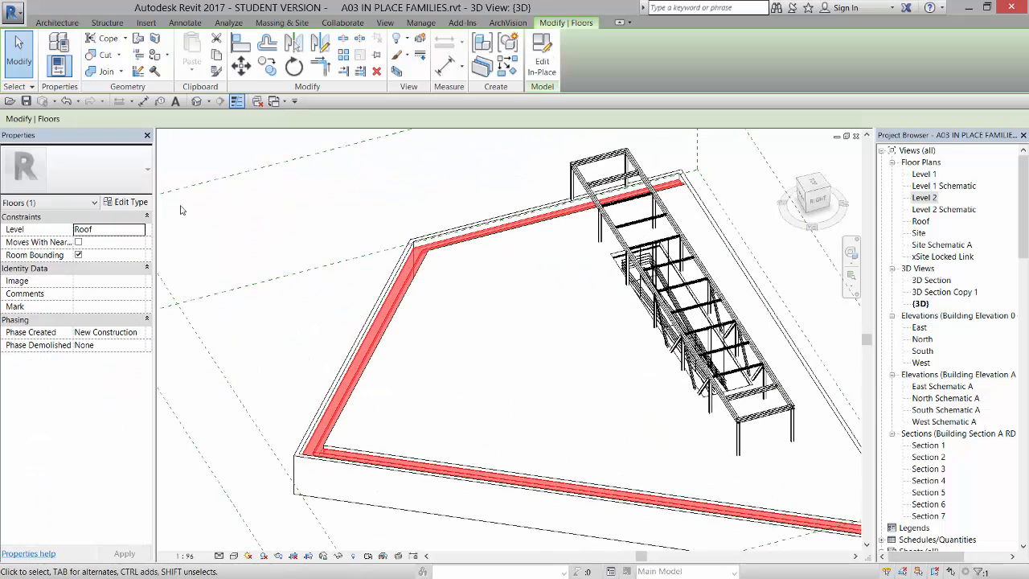
pyautogui.click(125, 202)
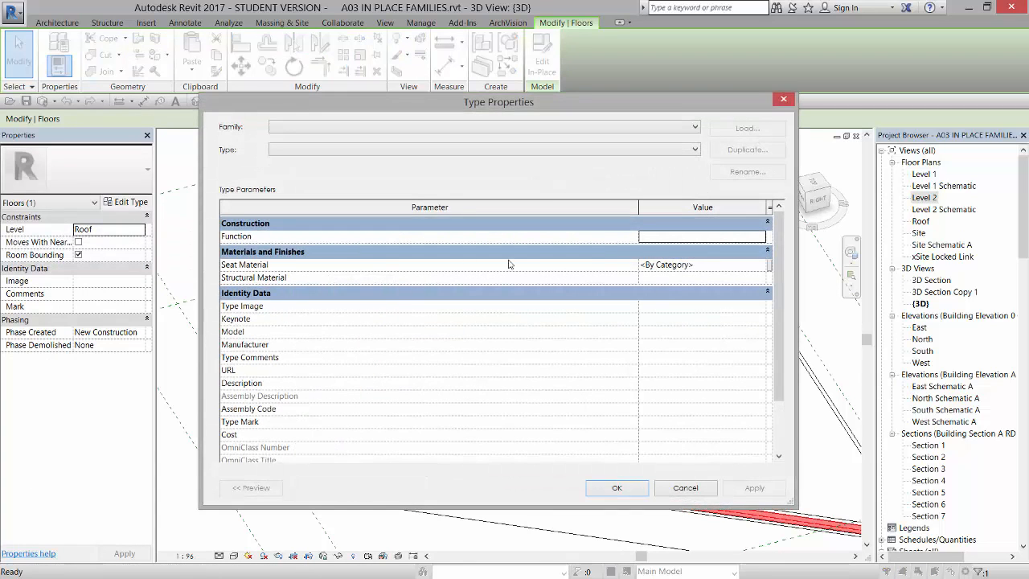
pyautogui.moveTo(635, 270)
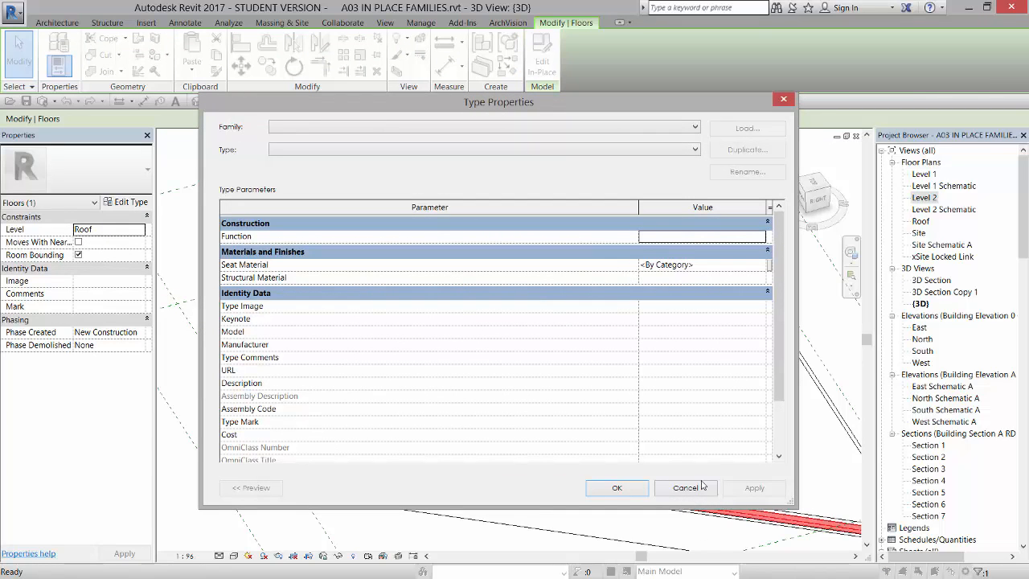
pyautogui.click(686, 487)
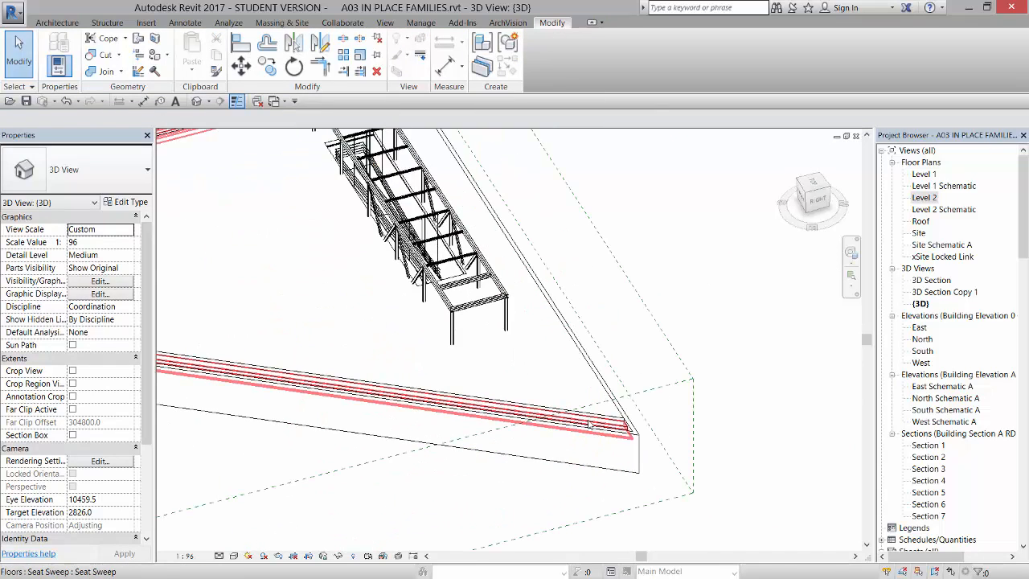
pyautogui.click(587, 423)
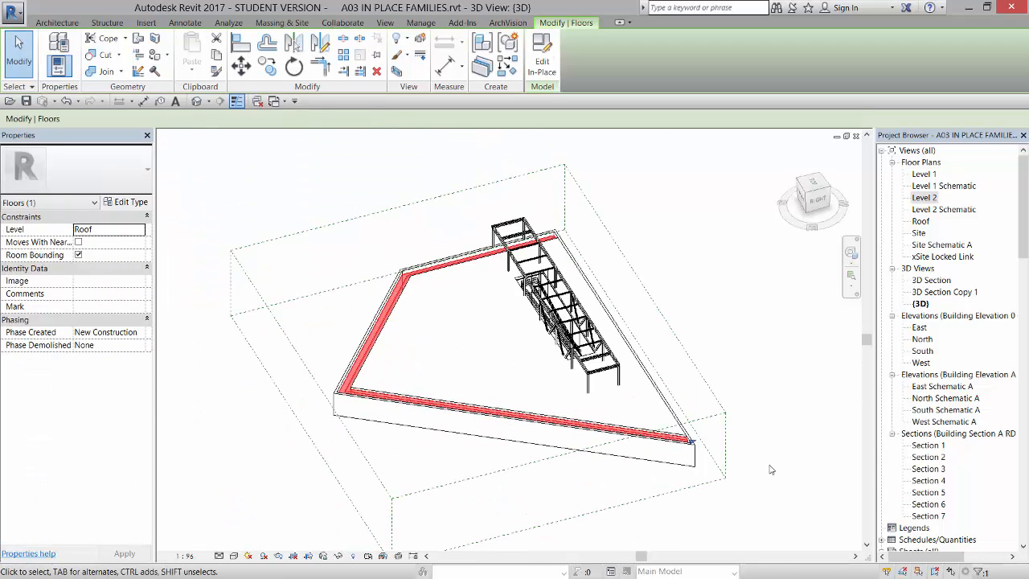